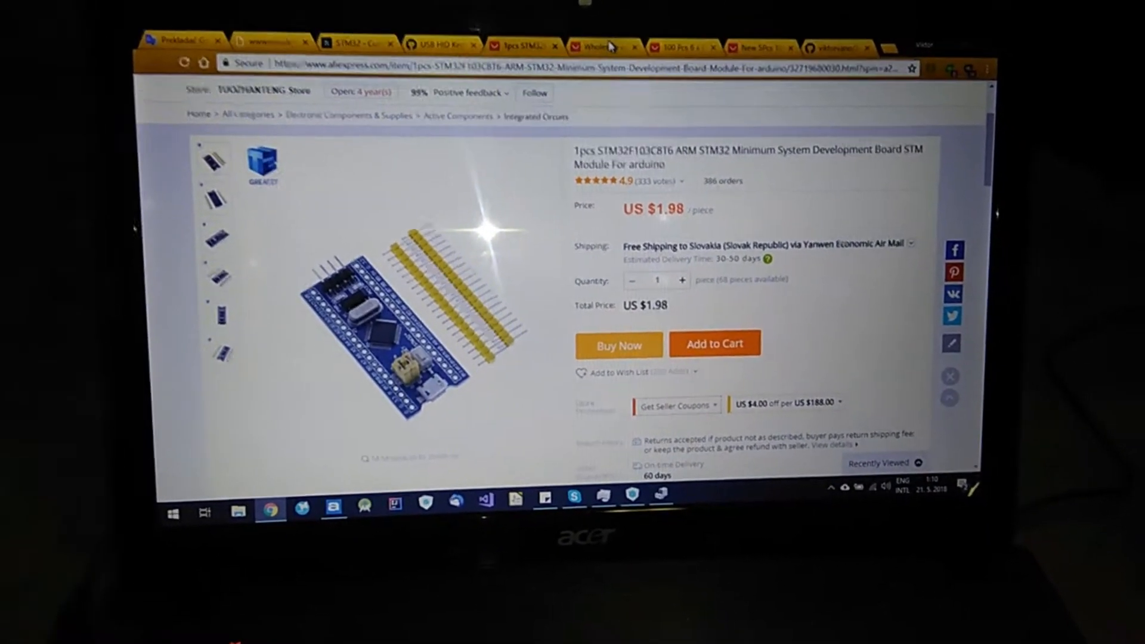
Show the STM32F103C8T6 board listing, then the 5x10cm solderless prototype PCB listing on AliExpress
{"action": "left_click", "coordinate": [592, 46]}
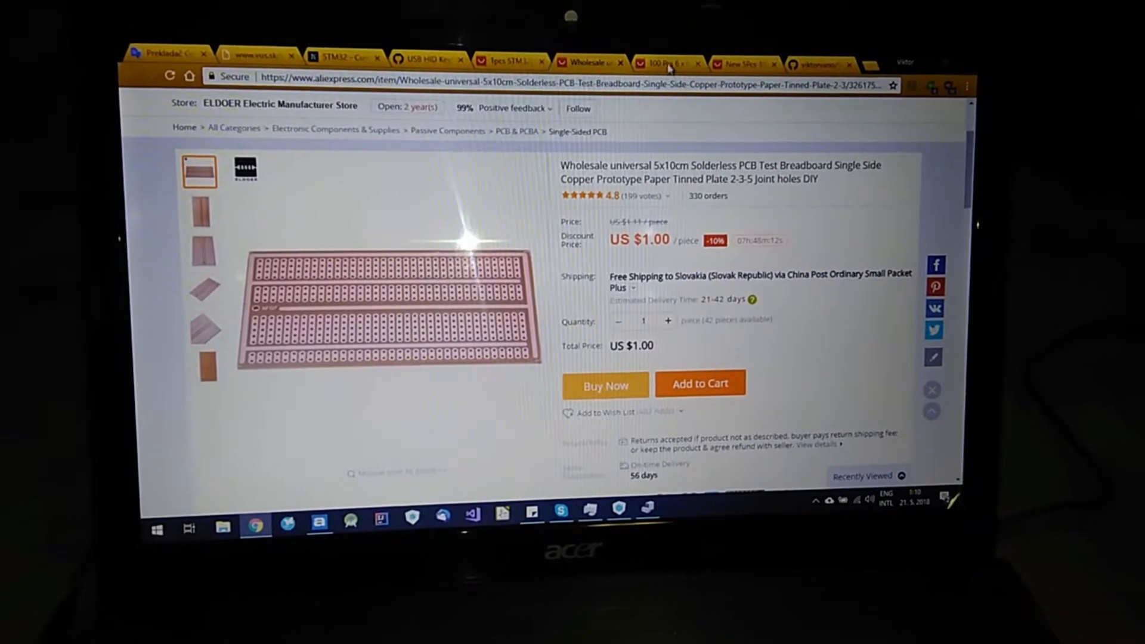
{"action": "left_click", "coordinate": [660, 63]}
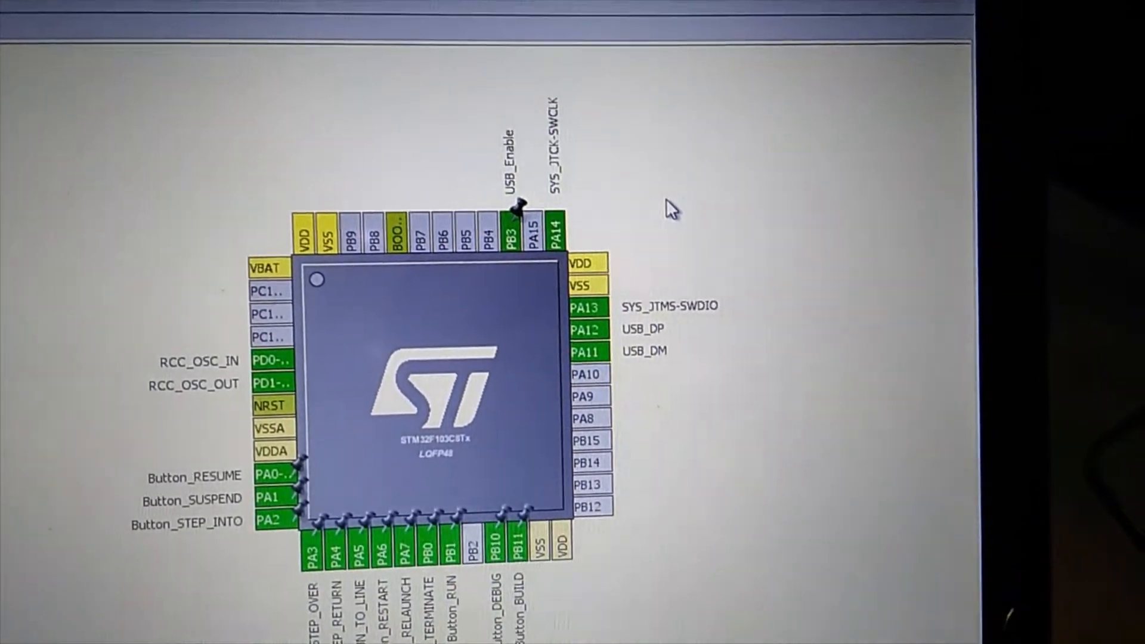
Scroll the STM32F103C8Tx pinout to reveal the USB, oscillator, debug and button pins
{"action": "scroll", "scroll_direction": "down", "scroll_amount": 3}
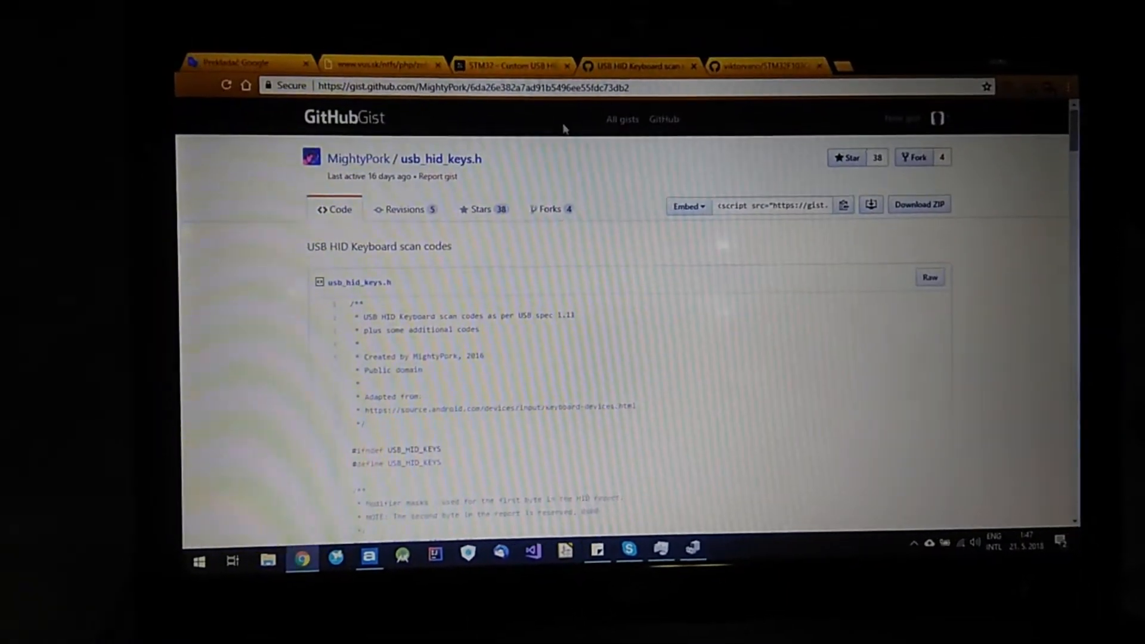
Switch from the usb_hid_keys.h gist to the STM32 custom USB HID tutorial
{"action": "left_click", "coordinate": [509, 64]}
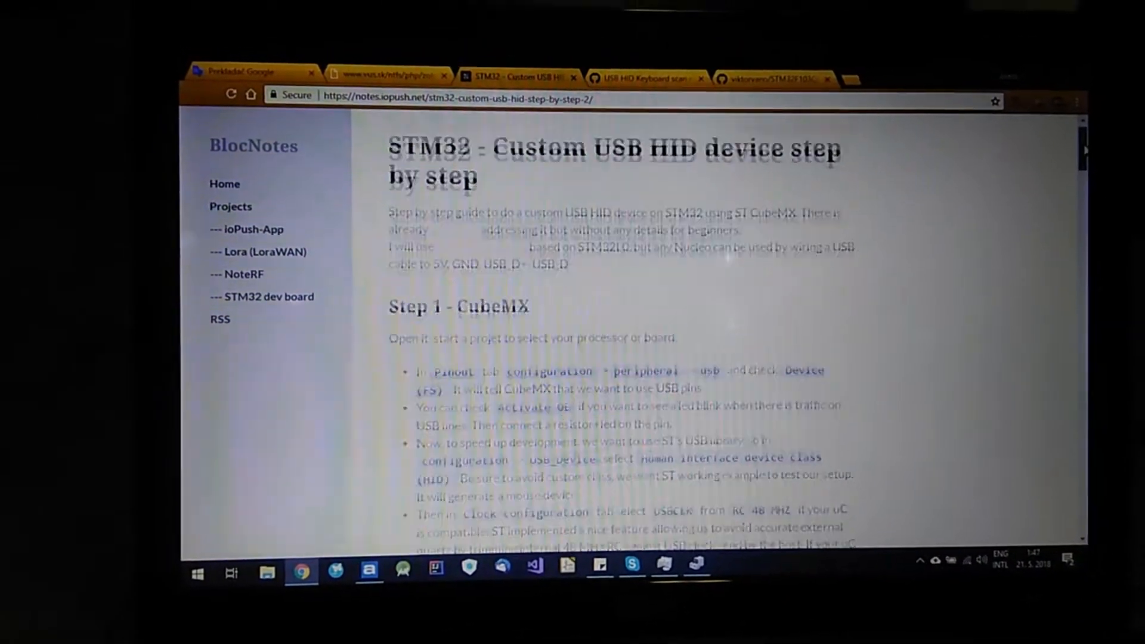
Scroll the custom USB HID tutorial down to its CubeMX step
{"action": "scroll", "scroll_direction": "down", "scroll_amount": 3}
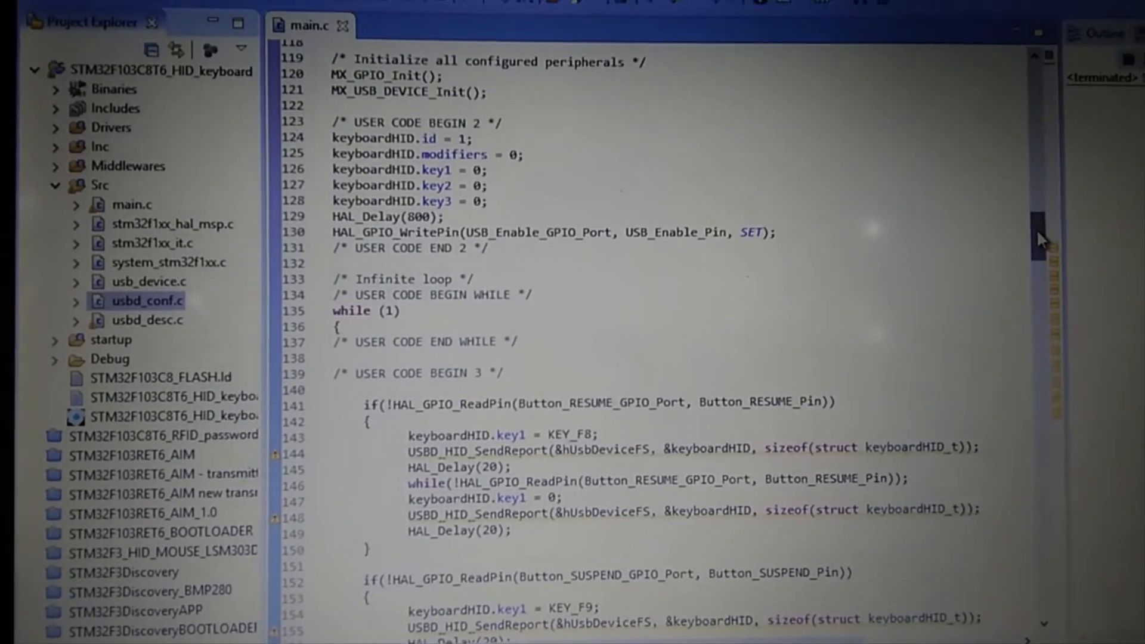
Scroll main.c through every button handler down to the BUILD button's Ctrl+B report
{"action": "scroll", "scroll_direction": "down", "scroll_amount": 3}
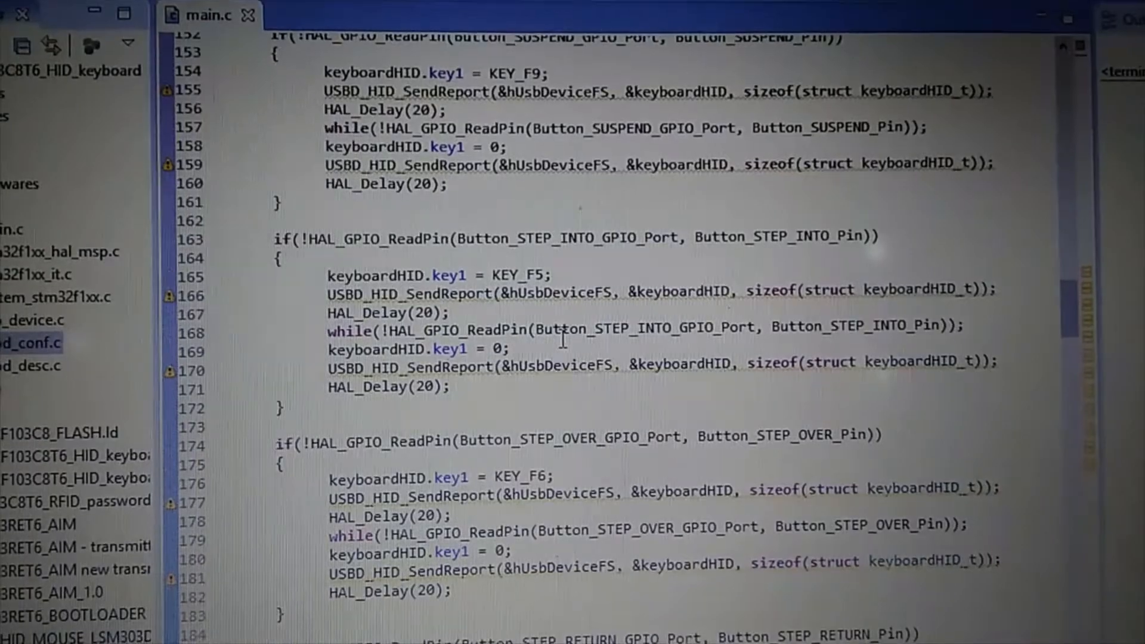
{"action": "scroll", "scroll_direction": "down", "scroll_amount": 3}
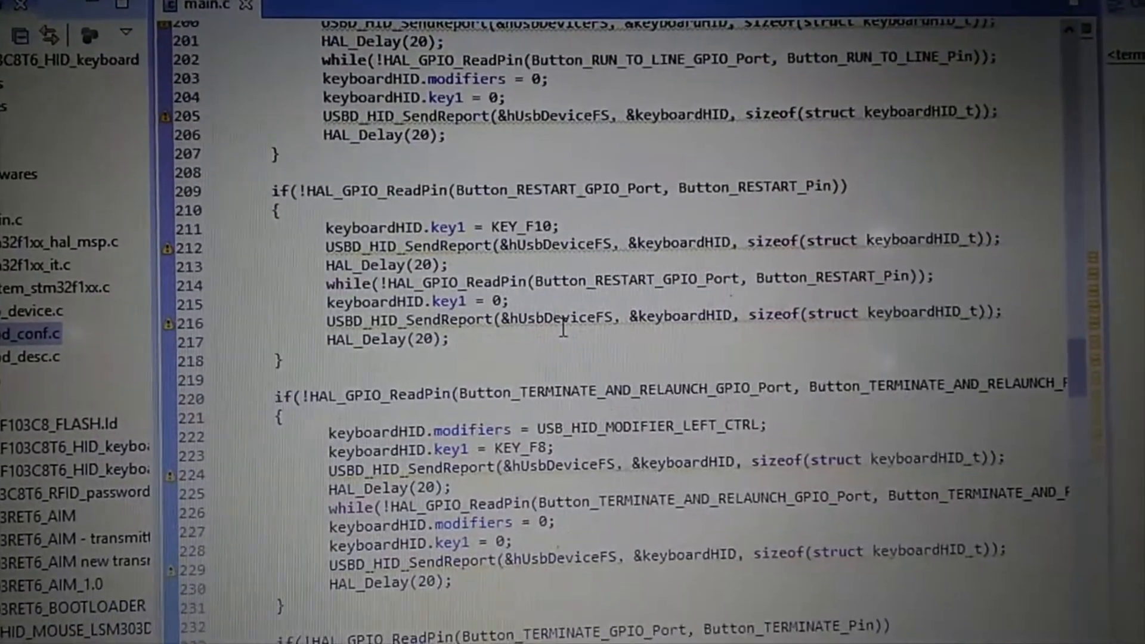
{"action": "scroll", "scroll_direction": "down", "scroll_amount": 3}
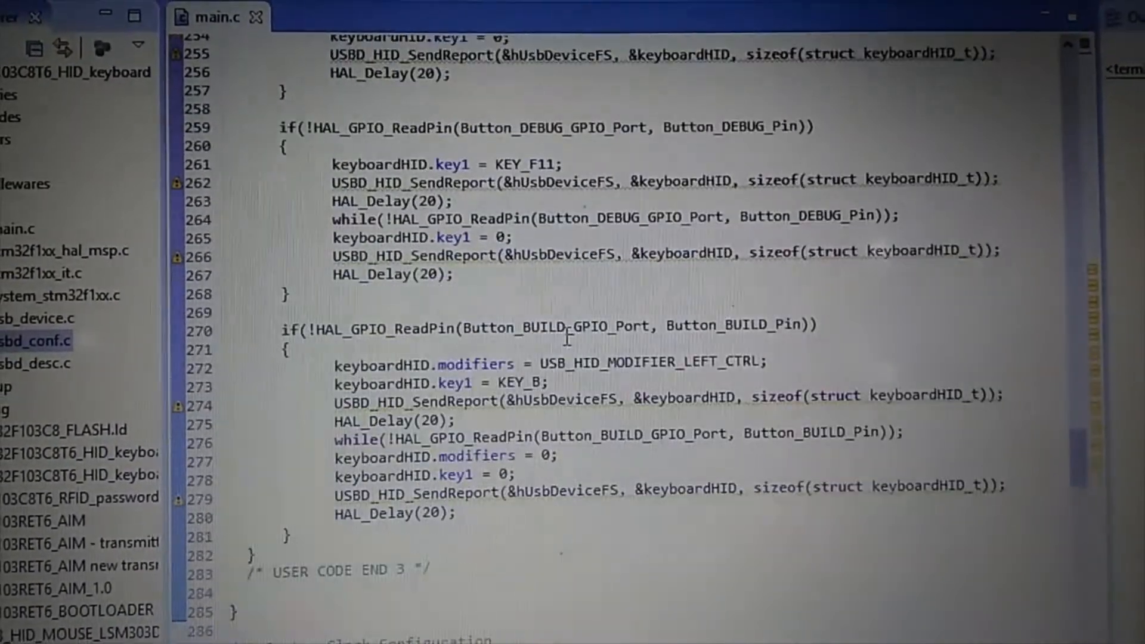
{"action": "scroll", "scroll_direction": "down", "scroll_amount": 3}
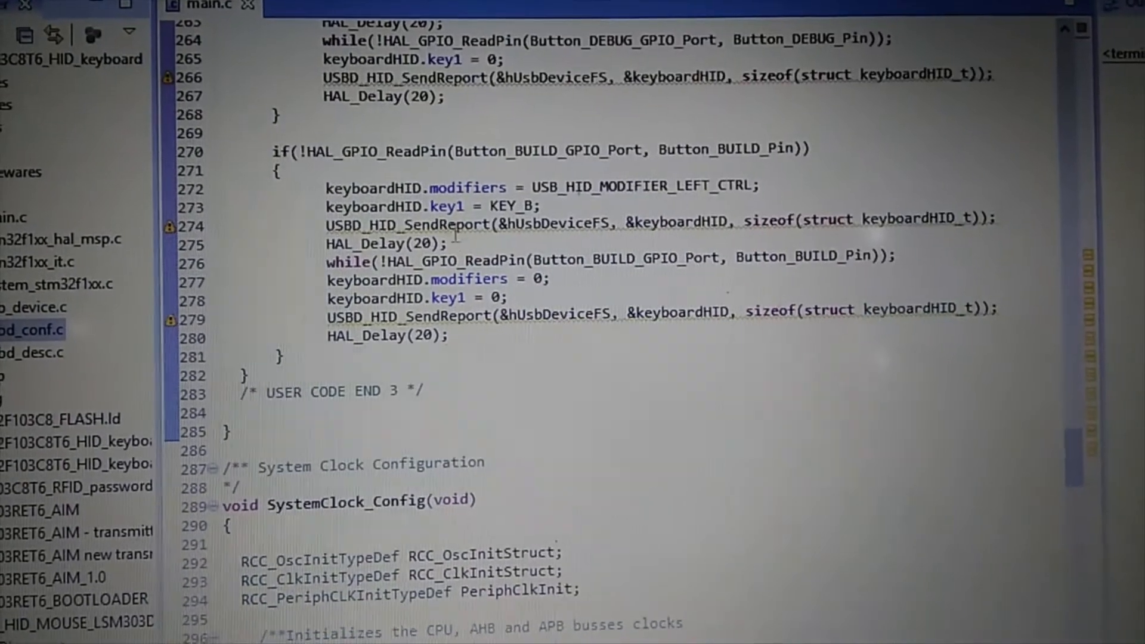